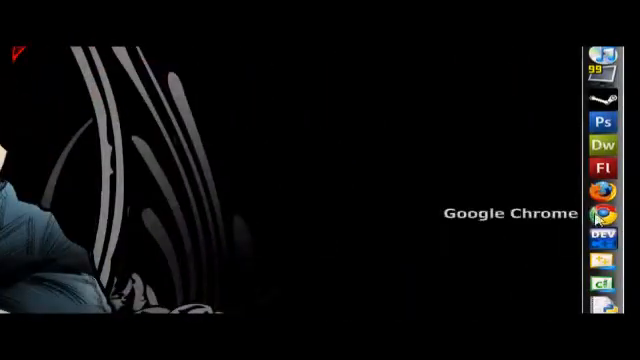
# Launch Chrome and go to the g.ho.st site from the address-bar suggestion.
pyautogui.click(604, 213)
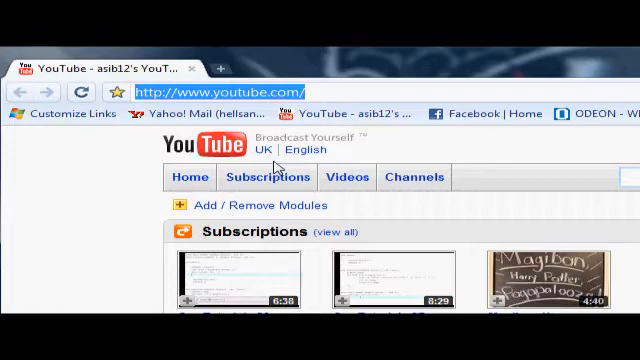
pyautogui.write('g.')
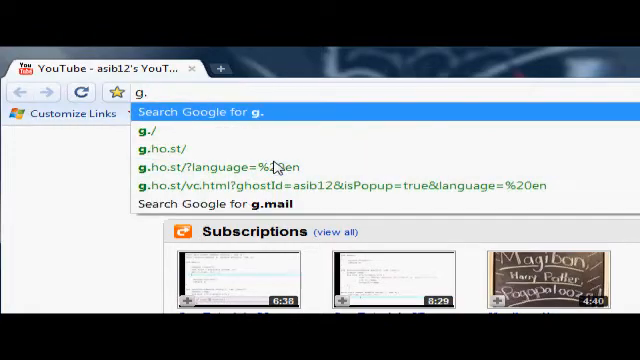
pyautogui.write('ho')
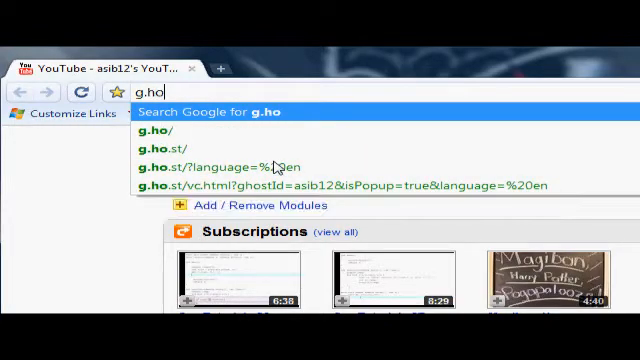
pyautogui.write('.')
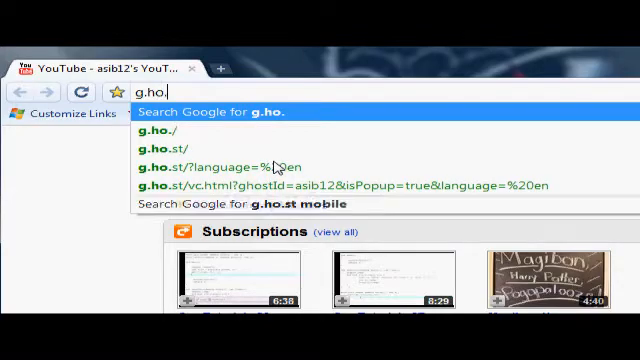
pyautogui.click(250, 165)
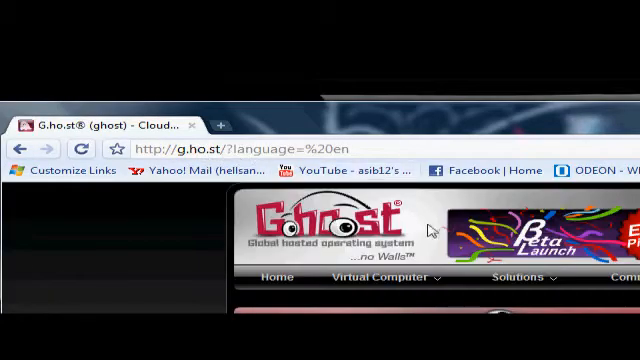
pyautogui.scroll(-3)
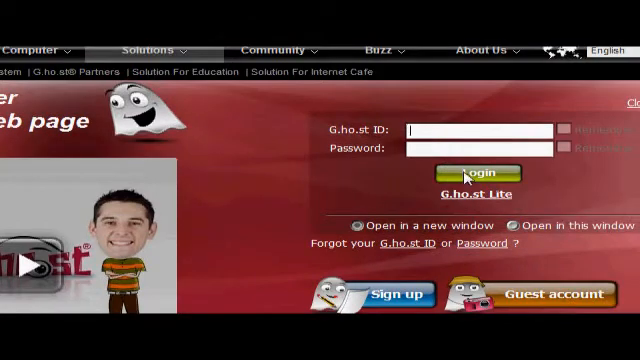
pyautogui.write('asib12')
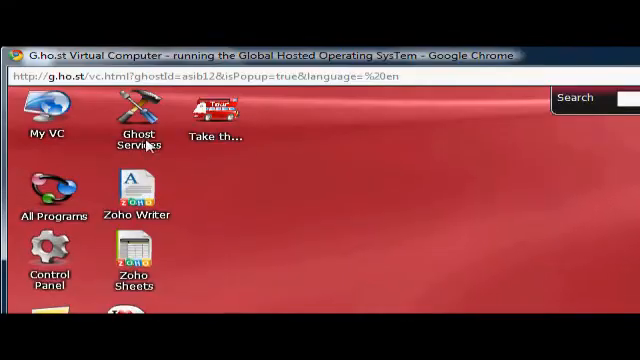
# From the desktop right-click menu, choose to create a new document.
pyautogui.click(578, 97)
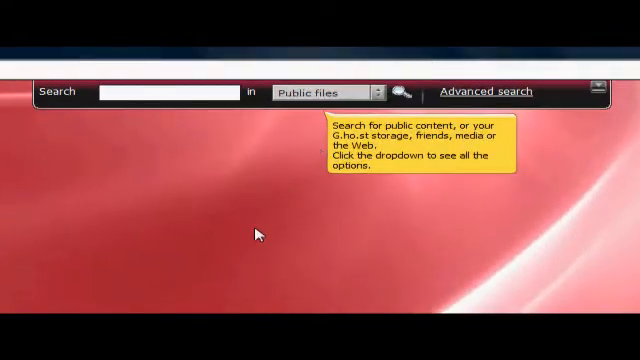
pyautogui.rightClick(258, 234)
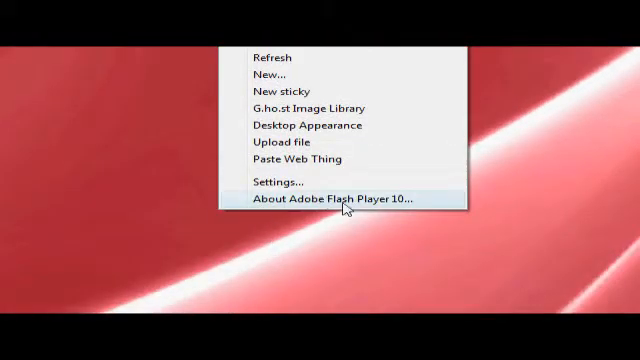
pyautogui.click(329, 203)
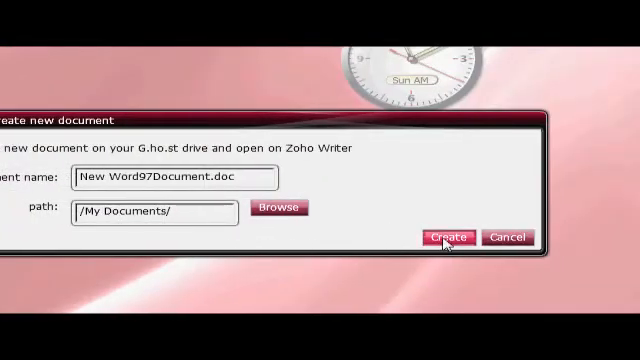
# Create New Word97Document.doc in /My Documents/ for Zoho Writer.
pyautogui.click(448, 238)
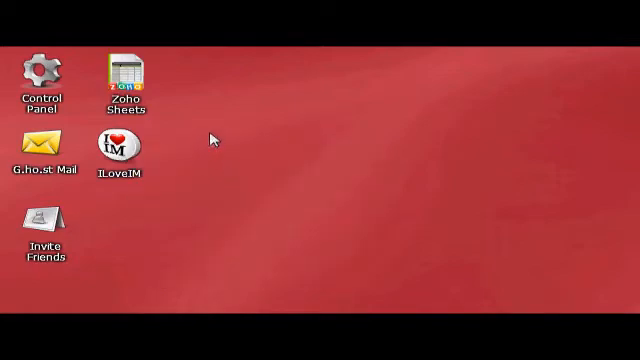
# Launch ILoveIM from its desktop icon and sign out to its login screen.
pyautogui.doubleClick(115, 148)
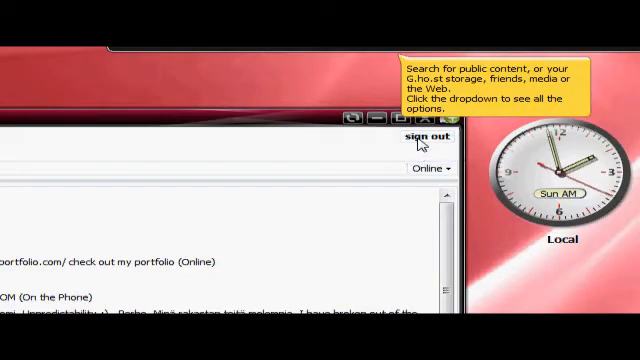
pyautogui.click(417, 133)
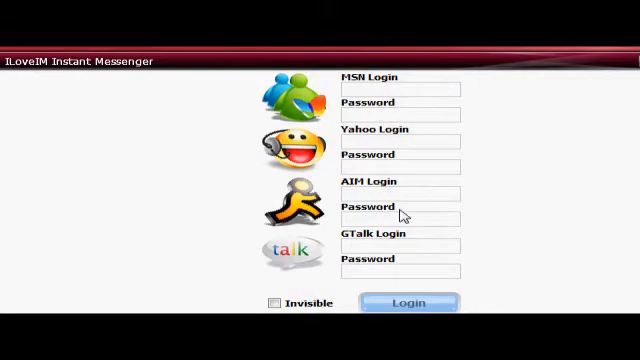
pyautogui.moveTo(385, 237)
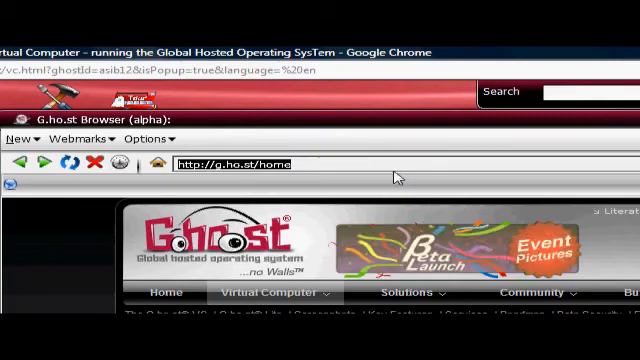
# Load google.com in the G.ho.st Browser, then enter yahoo as another address.
pyautogui.write('google.co')
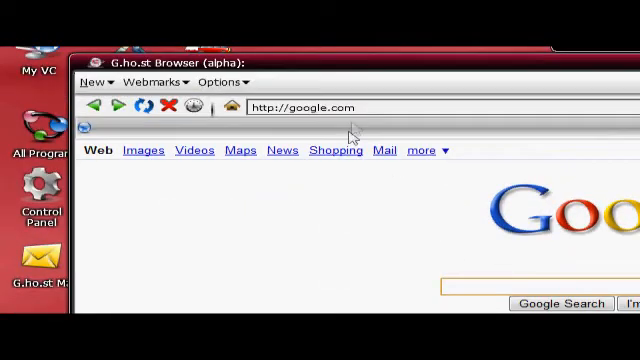
pyautogui.write('yahoo')
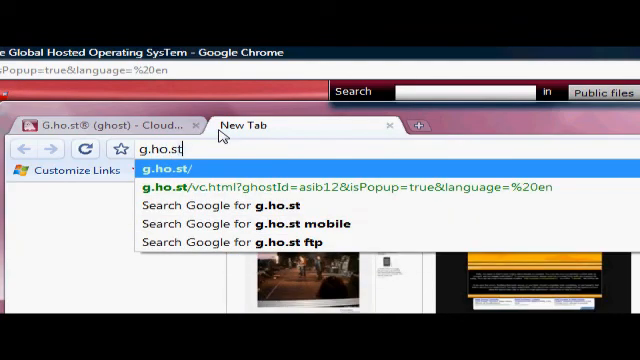
# In the new tab, scroll down through Google's results for 'st'.
pyautogui.click(175, 168)
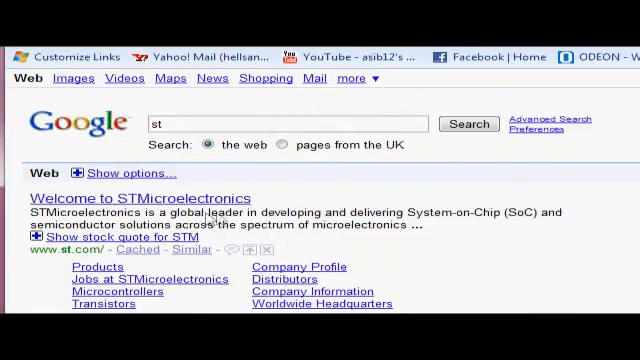
pyautogui.scroll(-3)
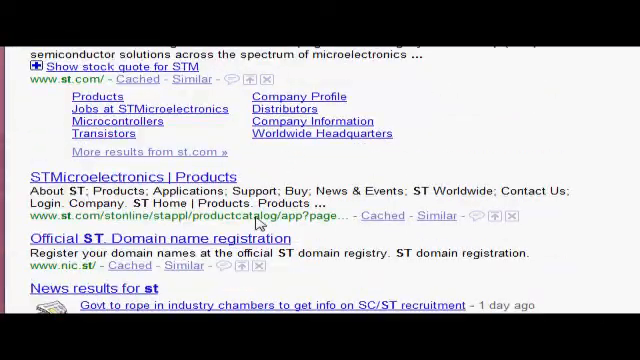
pyautogui.scroll(-3)
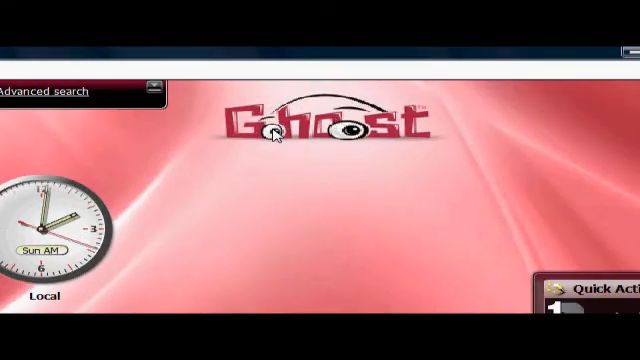
pyautogui.moveTo(365, 145)
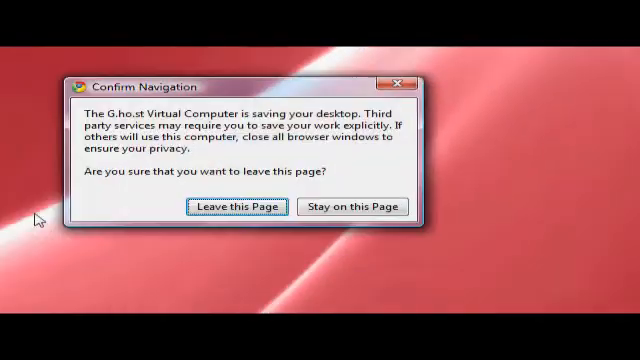
# Confirm Leave this Page to exit the G.ho.st virtual computer.
pyautogui.click(236, 207)
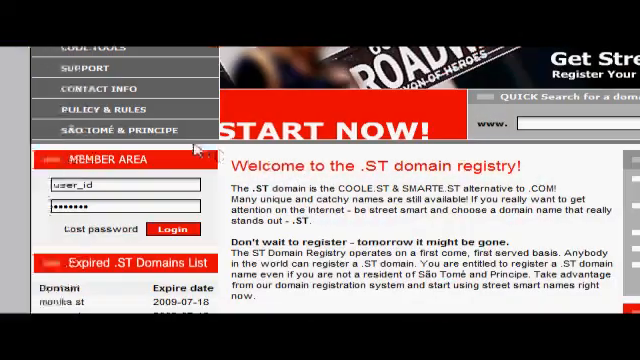